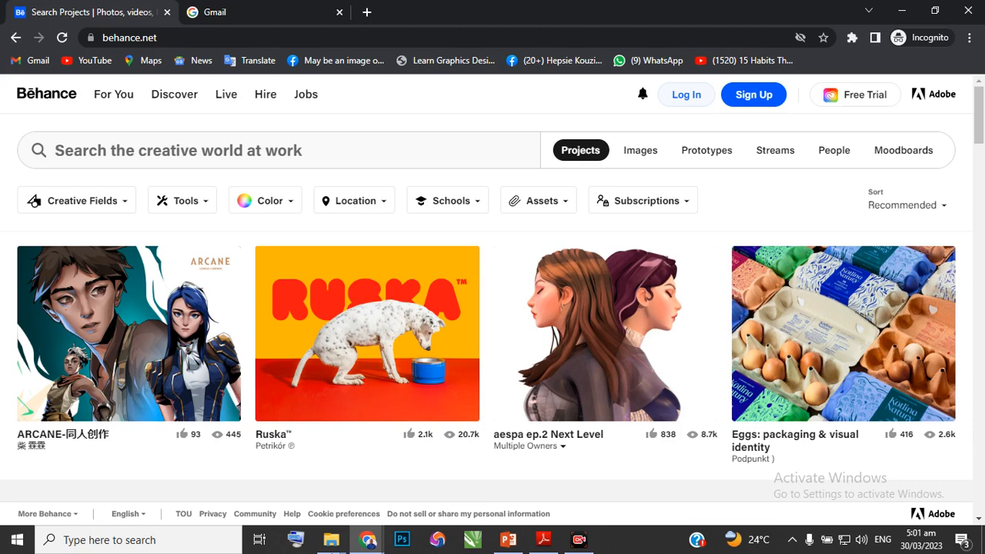
mouse_move(355, 361)
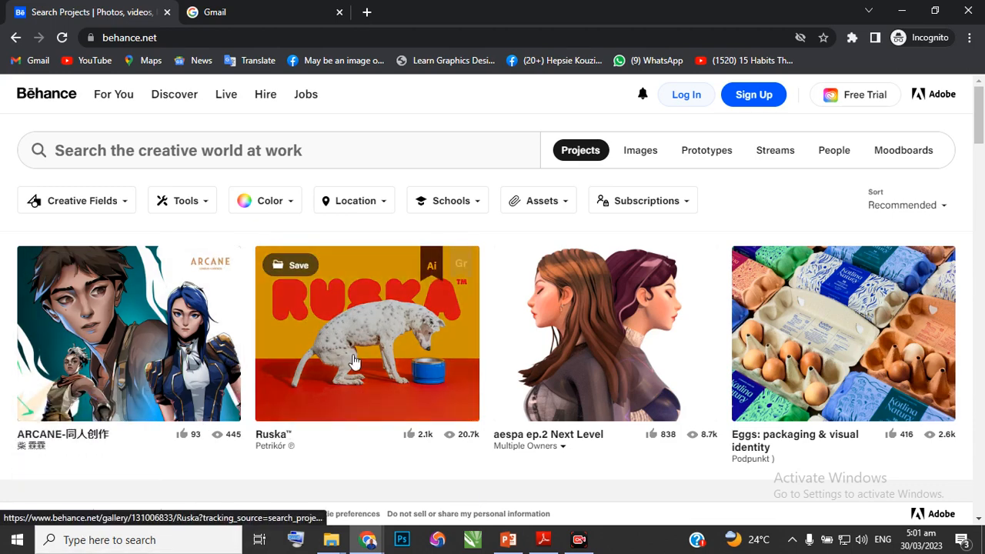
mouse_move(354, 362)
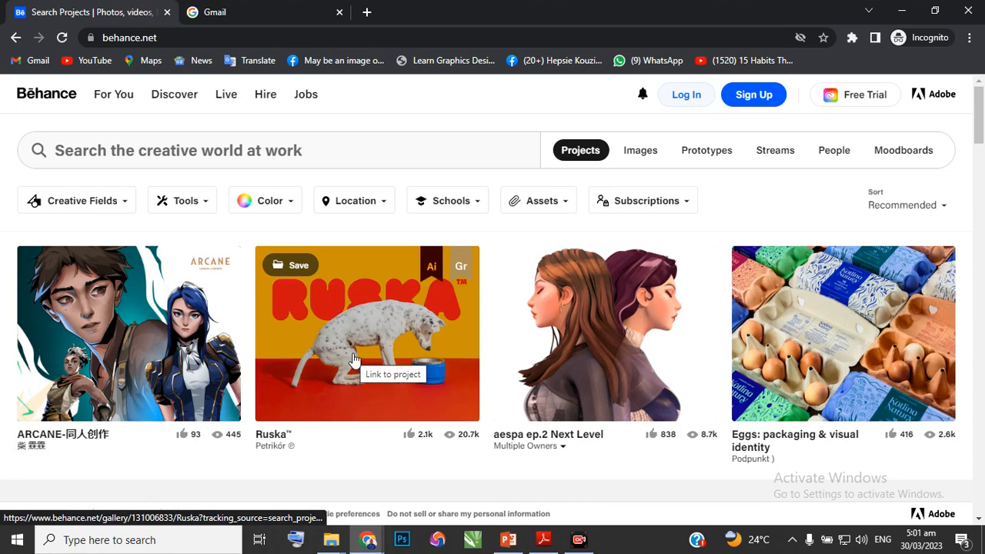
Scroll the Behance homepage, then choose Sign Up to reach Adobe's 'Create an account' page
scroll(down, 3)
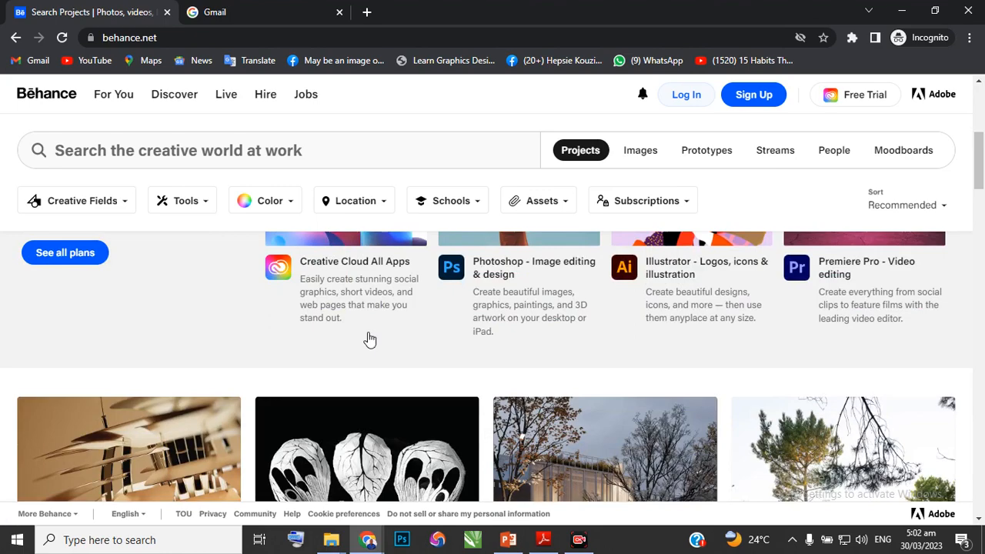
scroll(down, 3)
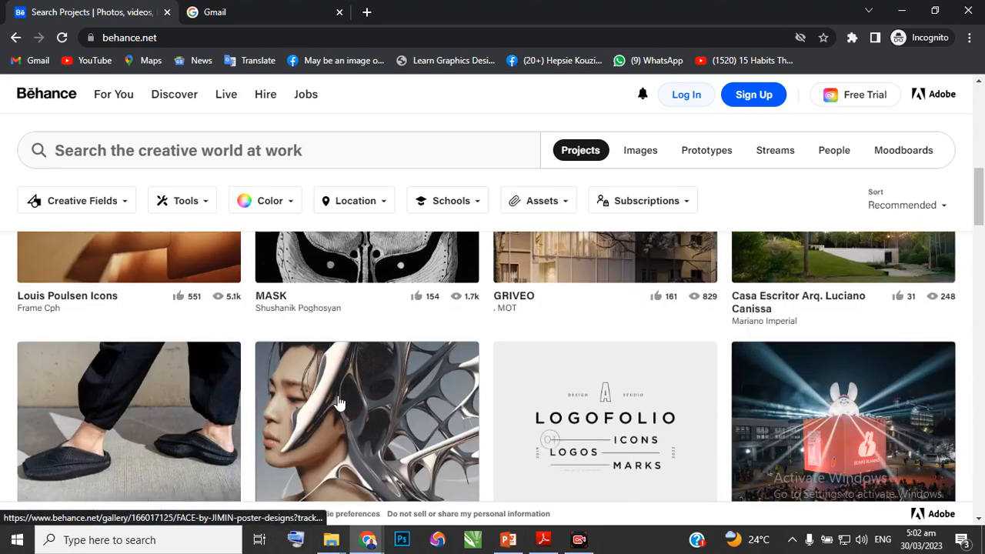
scroll(down, 3)
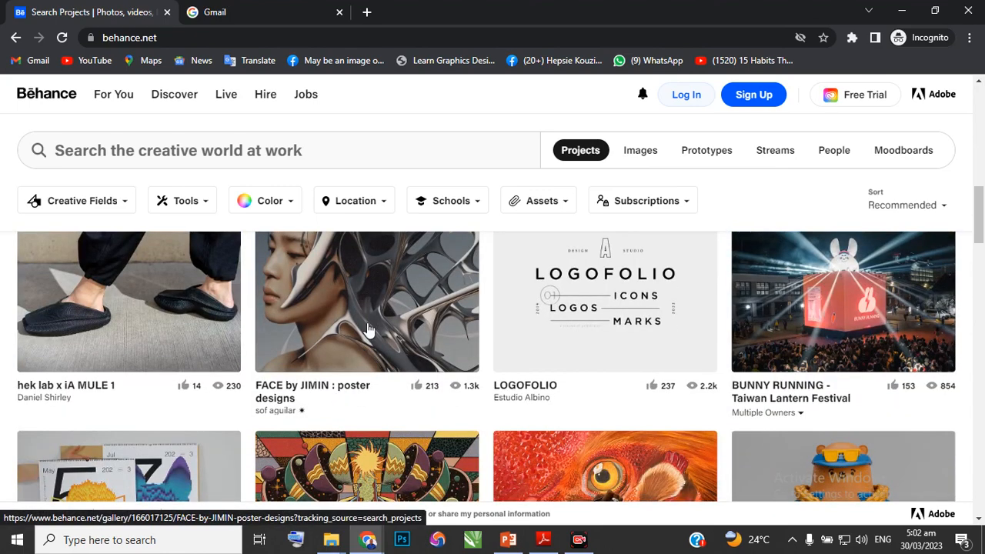
scroll(down, 3)
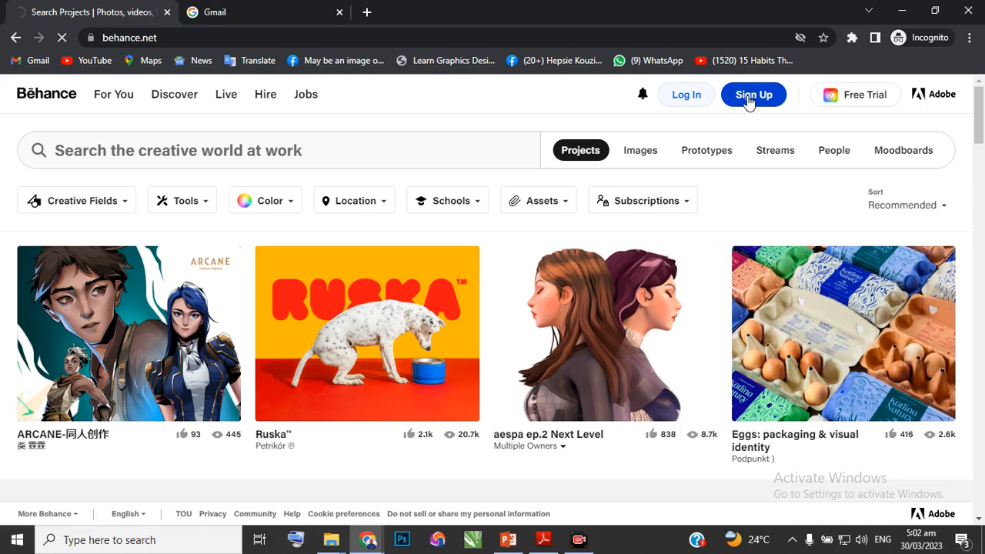
click(753, 94)
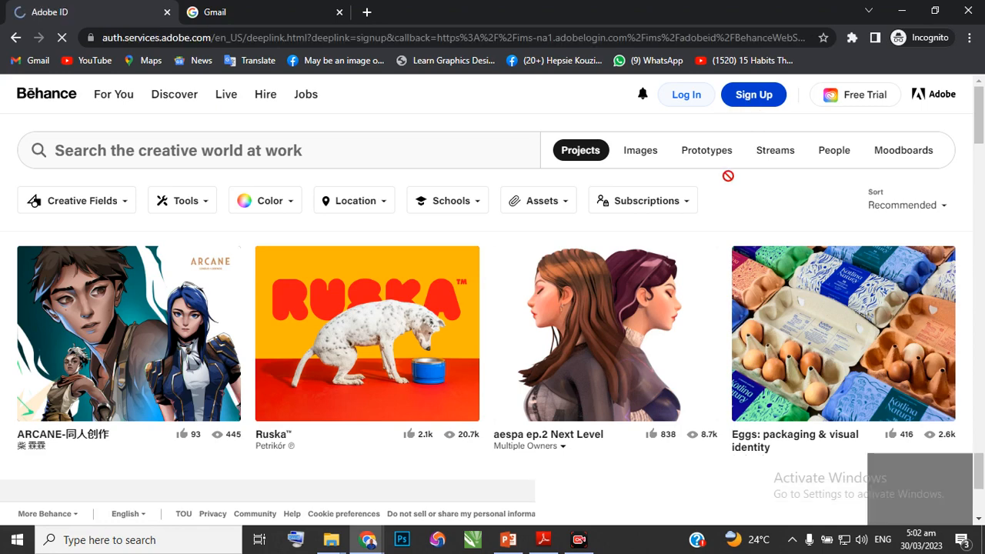
click(753, 94)
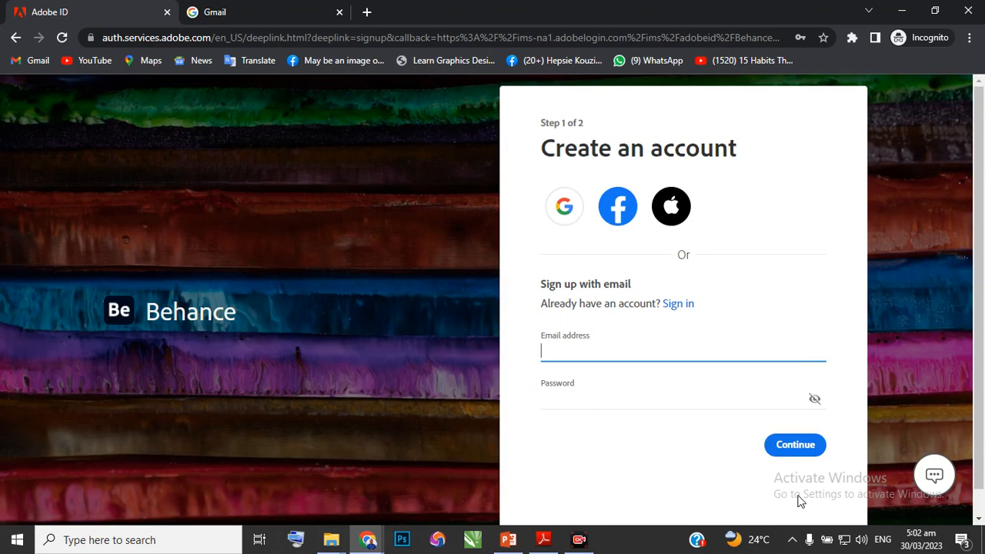
click(682, 351)
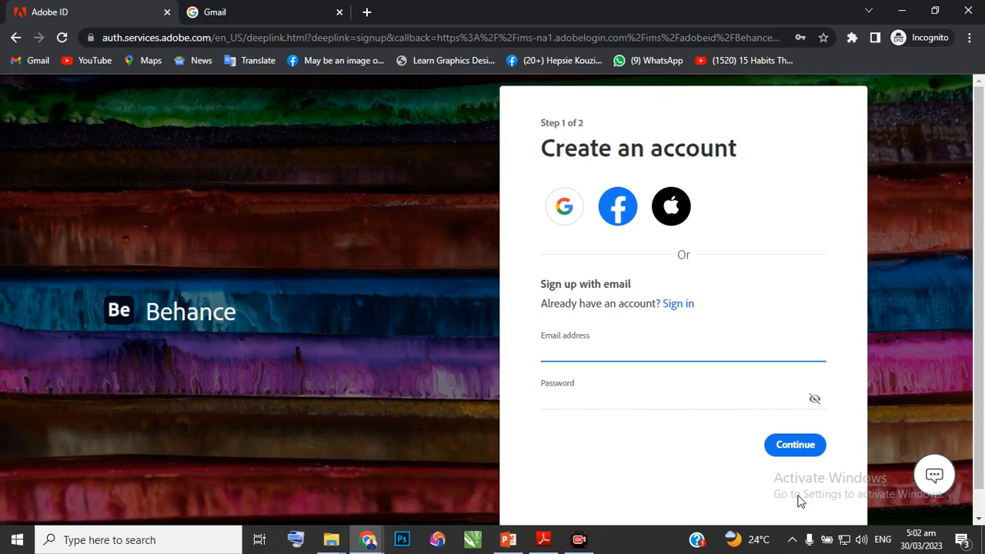
mouse_move(650, 343)
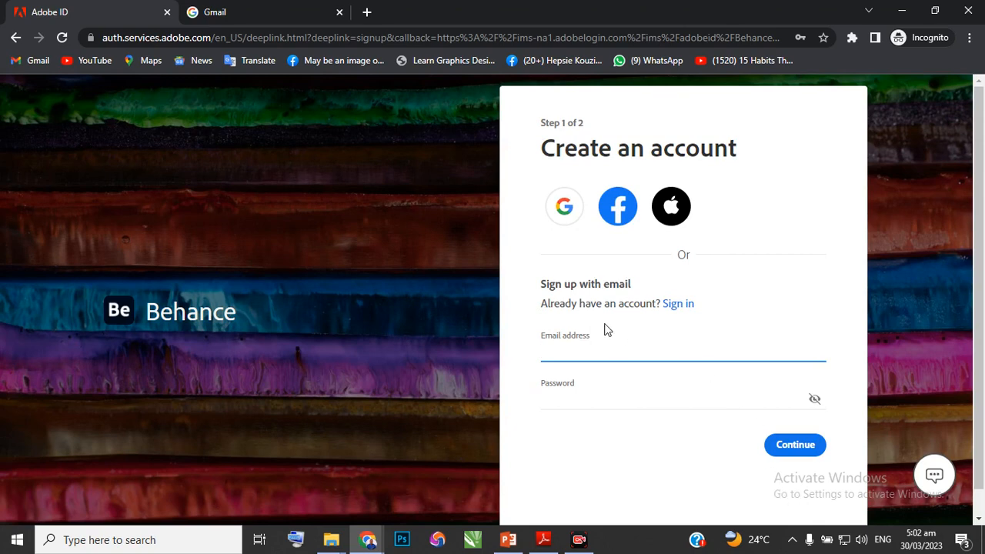
mouse_move(615, 341)
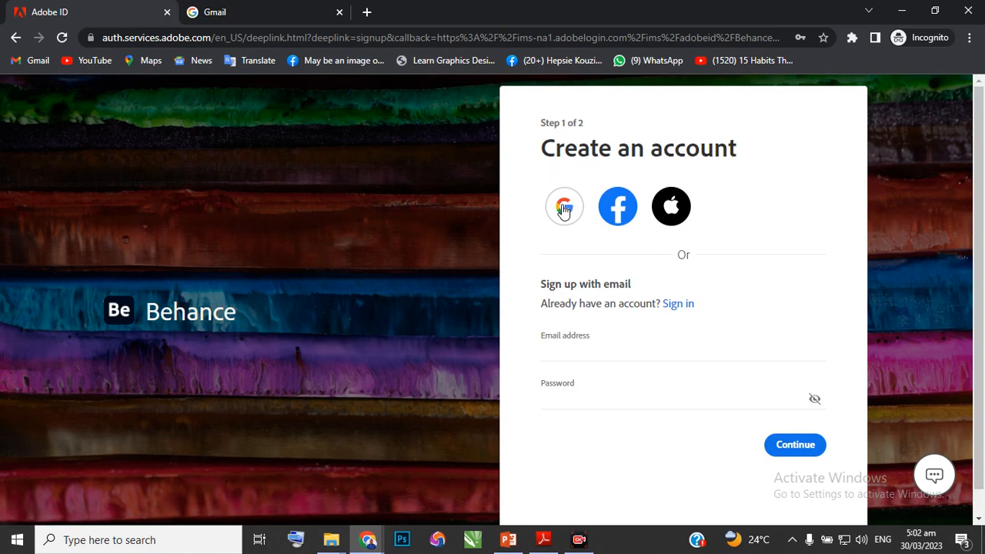
Choose to sign up with a Google account instead of email
click(564, 206)
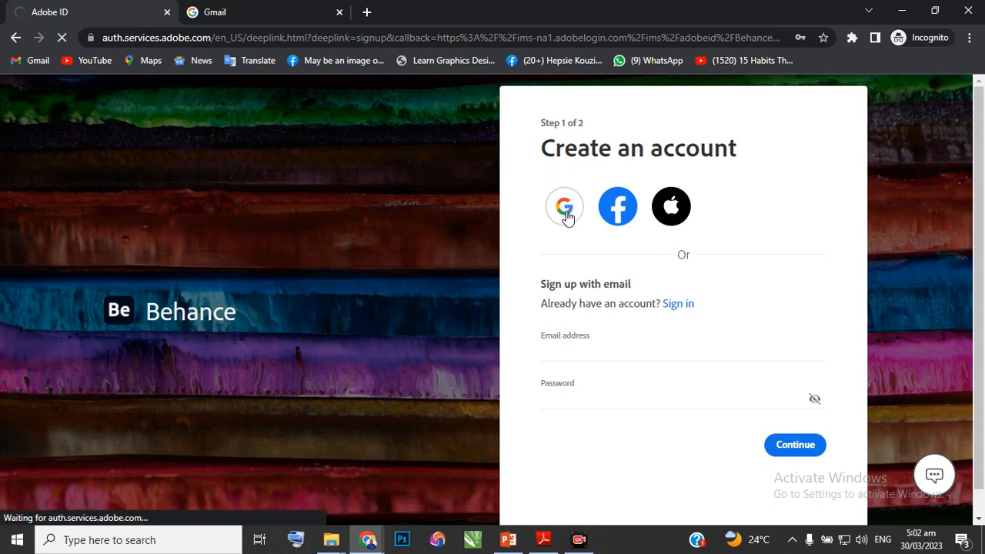
click(565, 205)
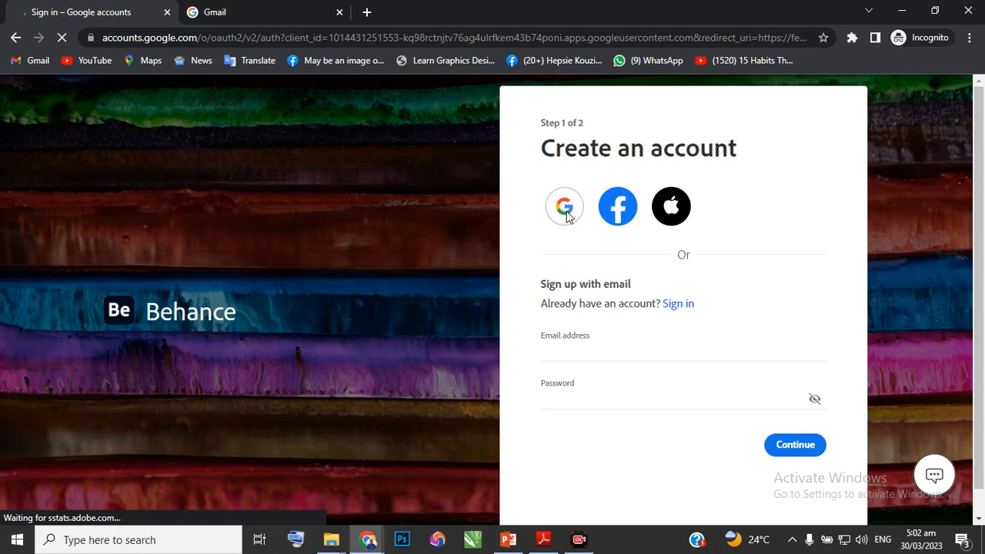
click(564, 205)
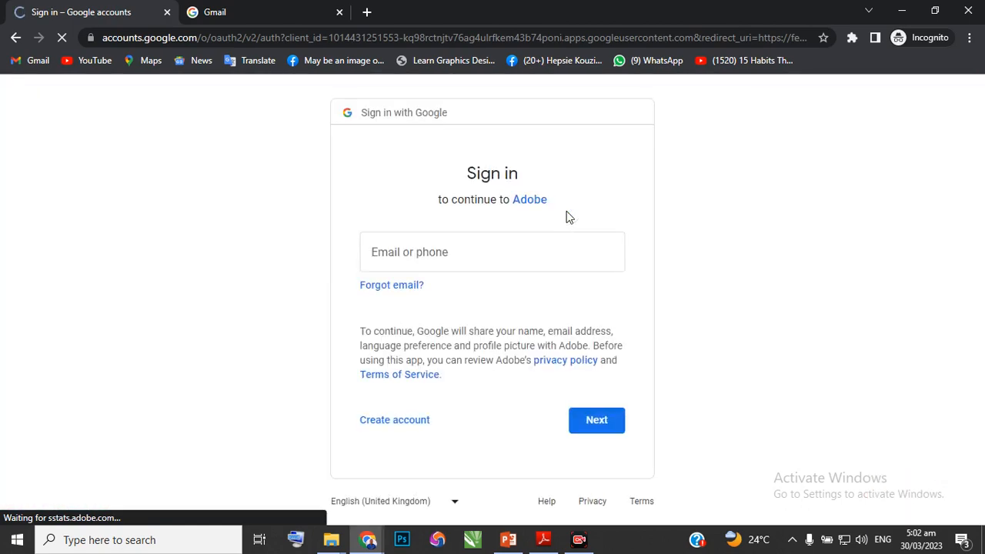
click(492, 252)
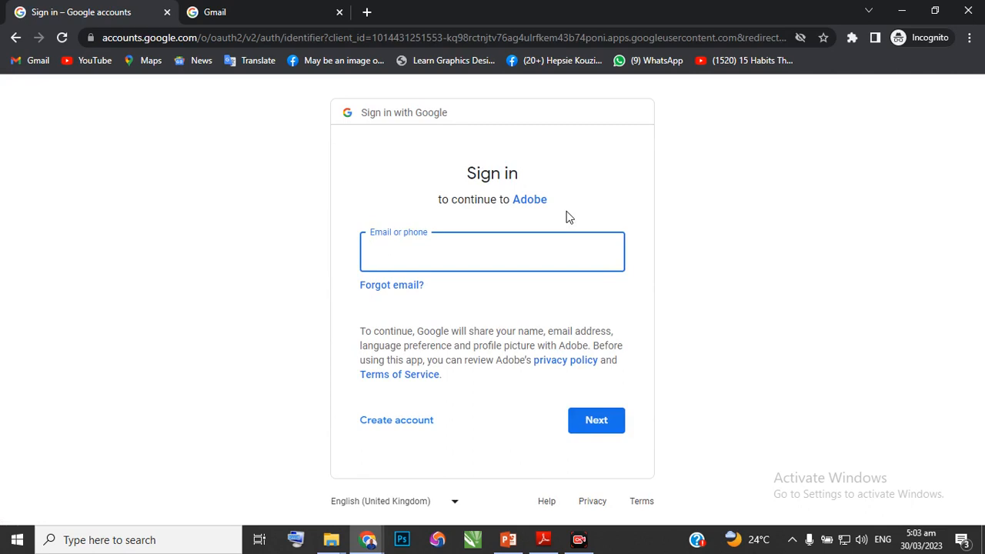
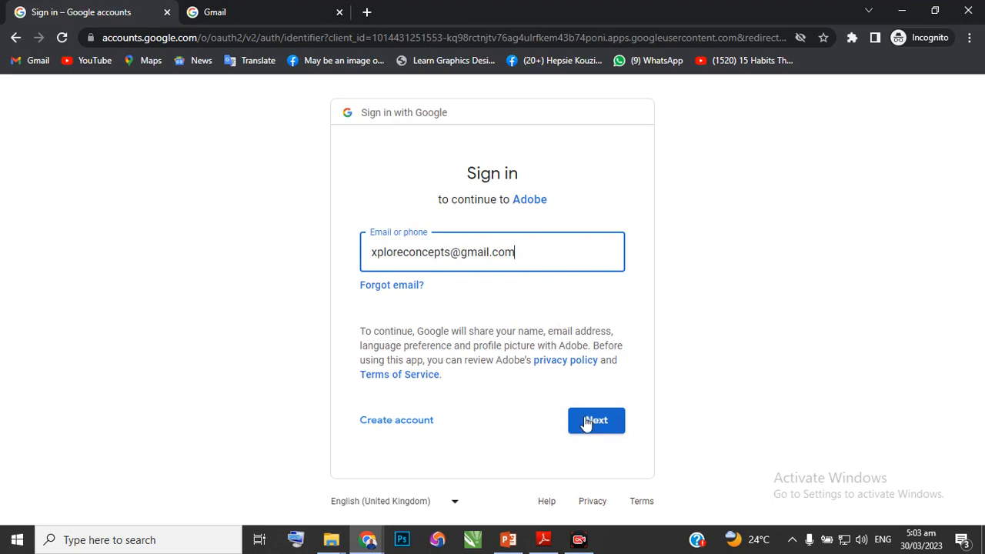
click(596, 420)
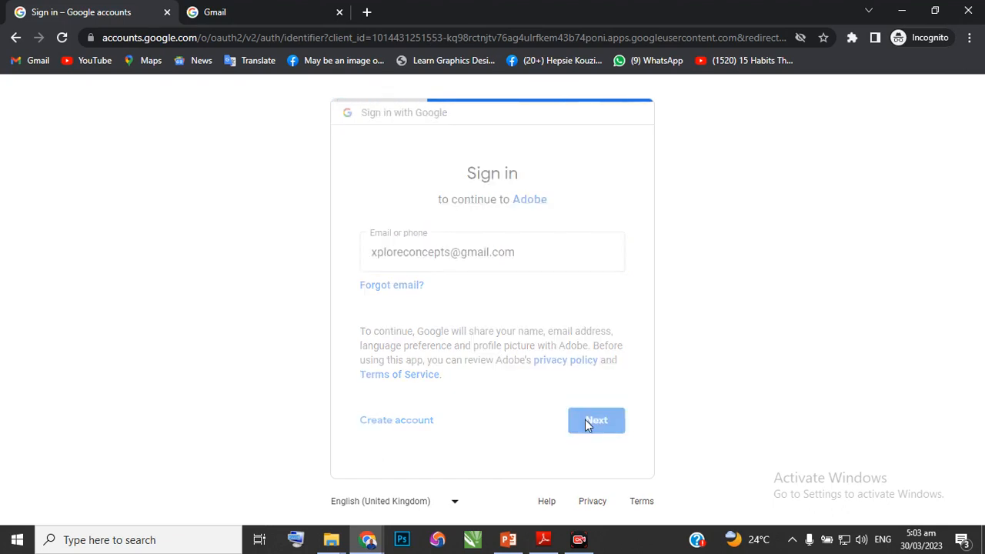
Enter the Google account password and submit it to finish signing in to Adobe
click(596, 419)
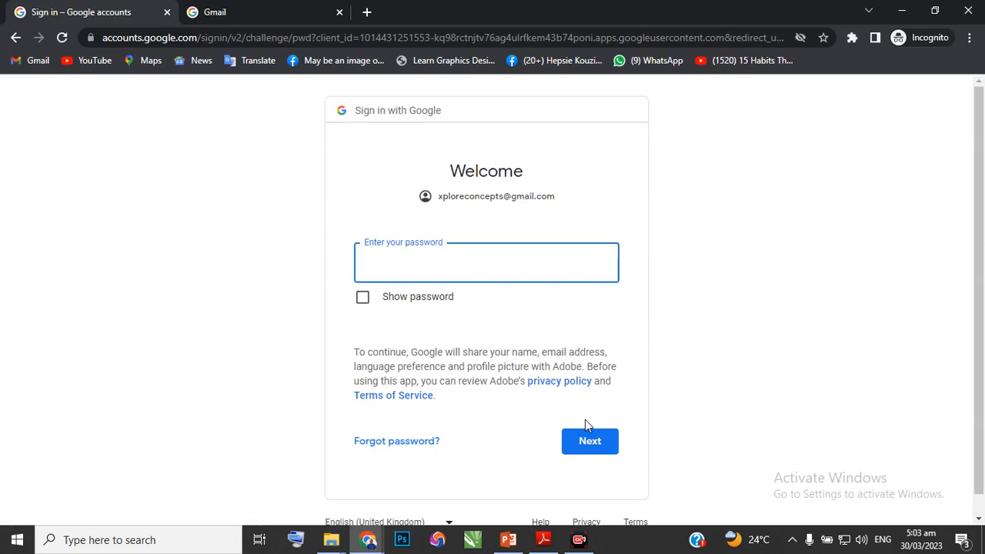
mouse_move(453, 314)
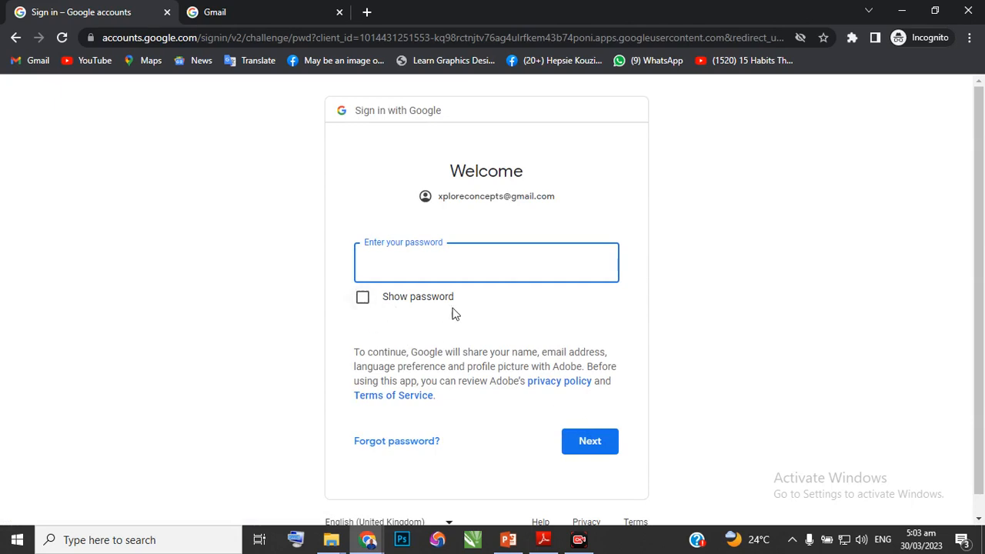
mouse_move(485, 217)
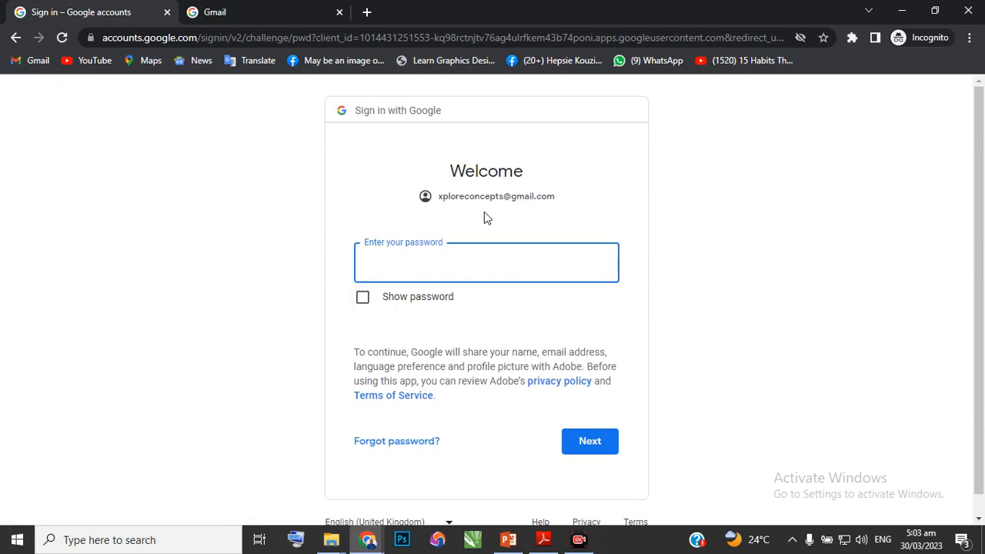
mouse_move(537, 384)
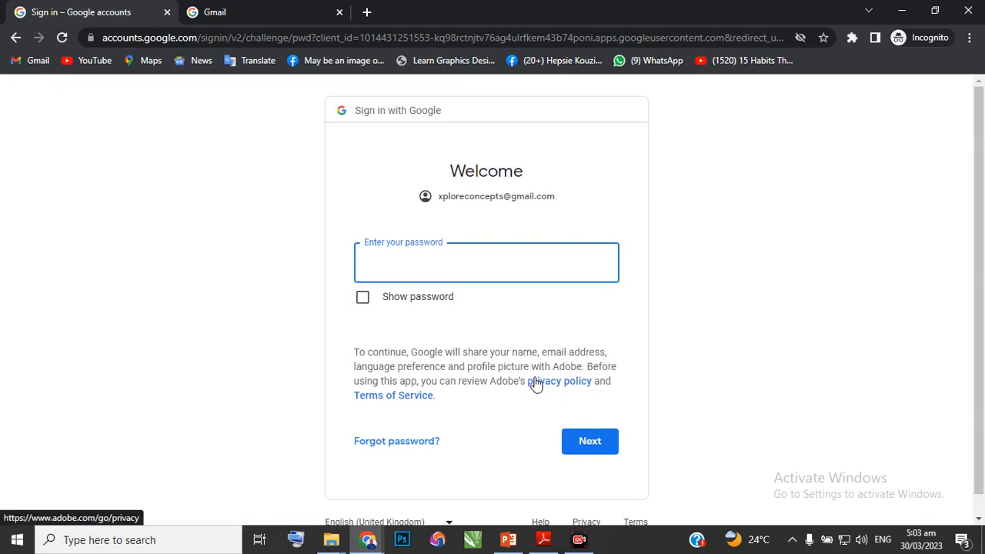
click(486, 262)
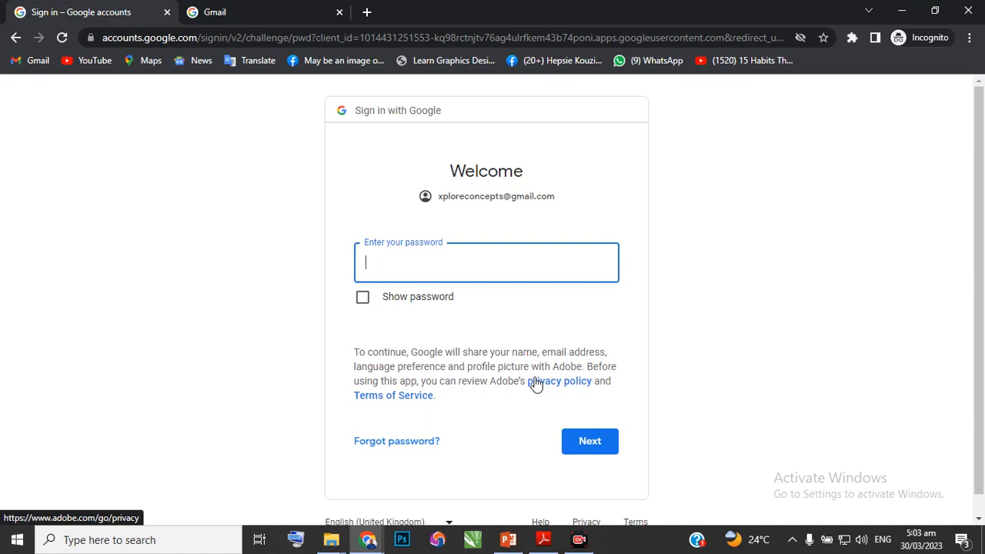
click(590, 441)
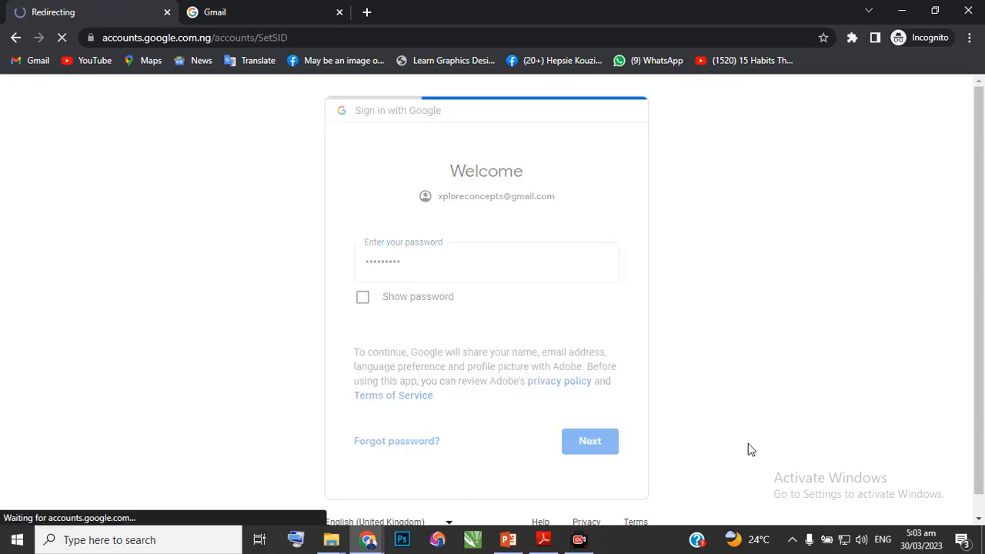
click(590, 441)
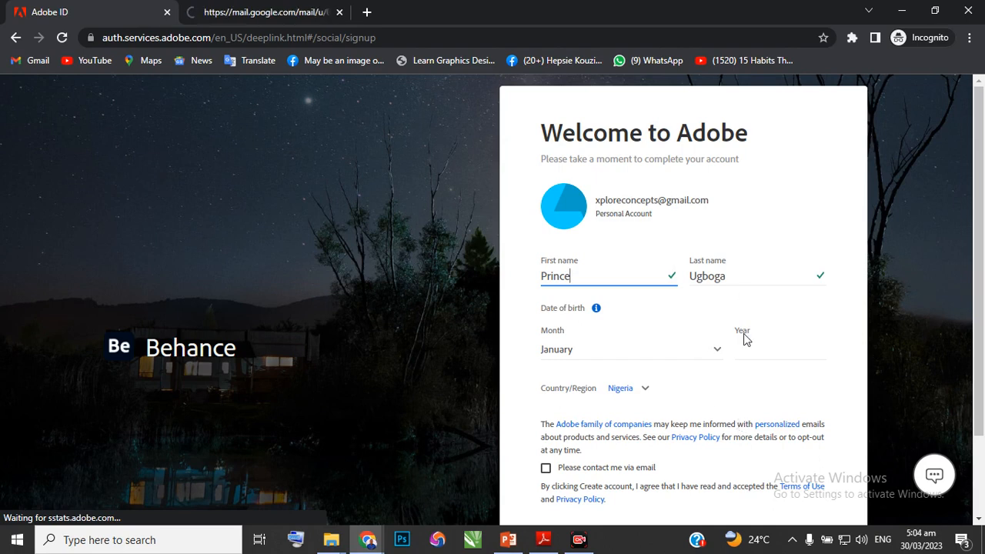
Set the birth date to August 1995, opt in to email contact, and continue
scroll(down, 3)
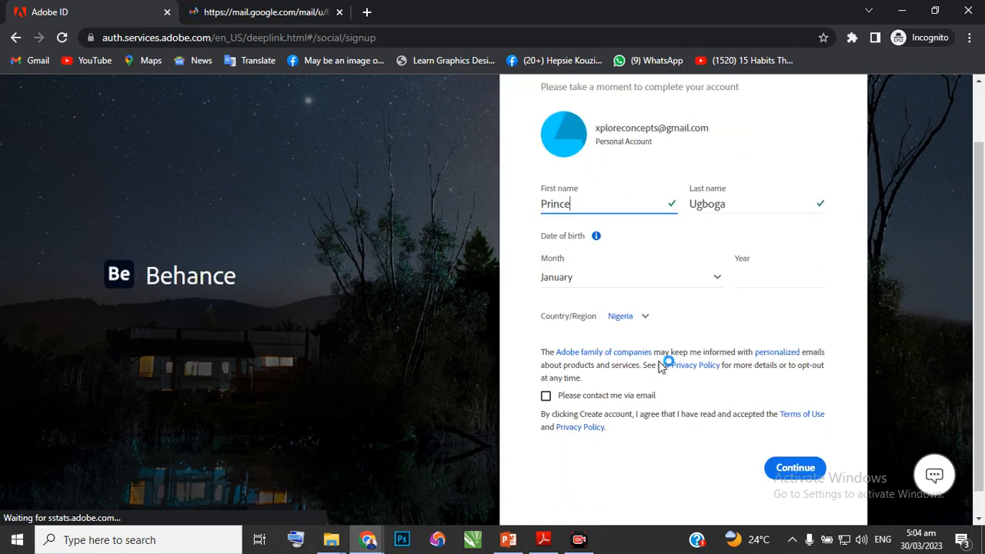
click(631, 277)
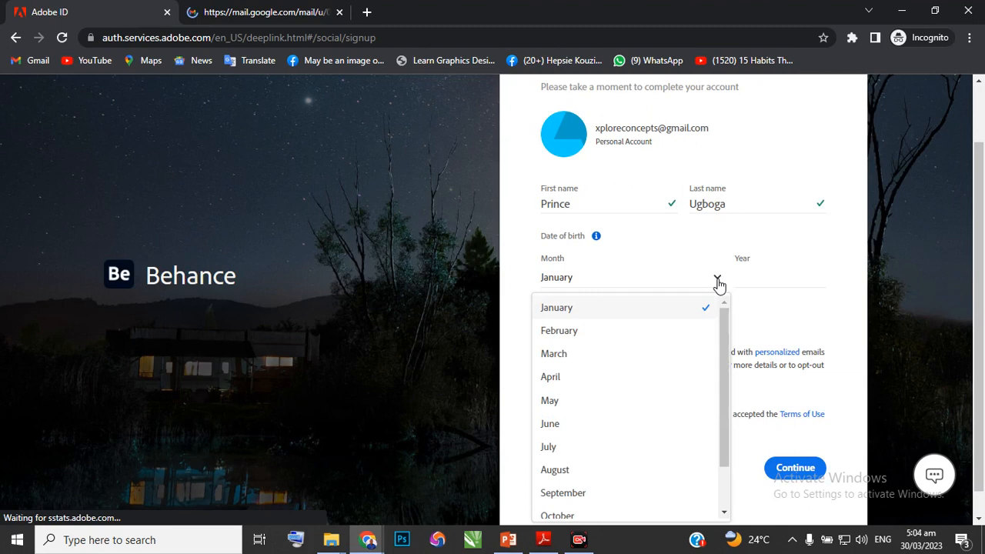
mouse_move(561, 475)
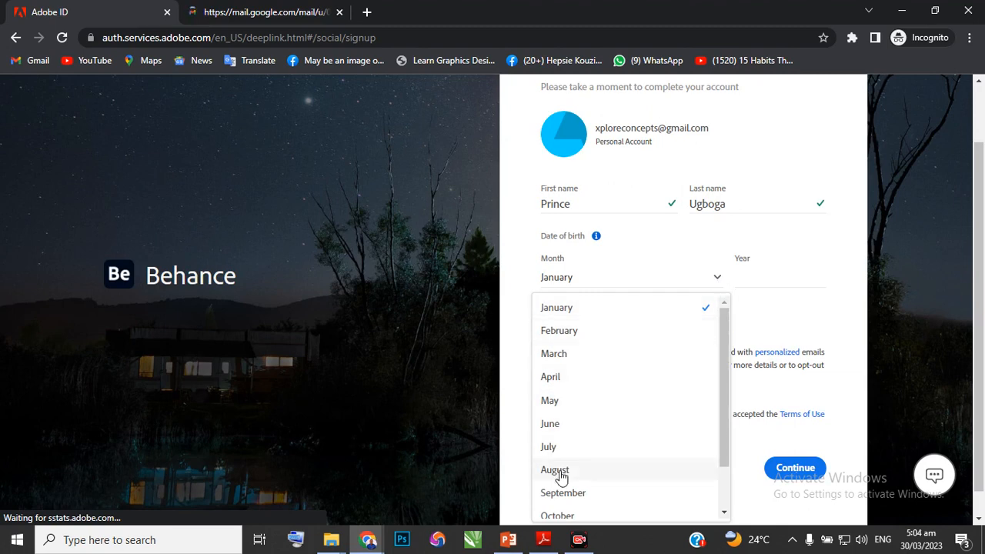
click(555, 470)
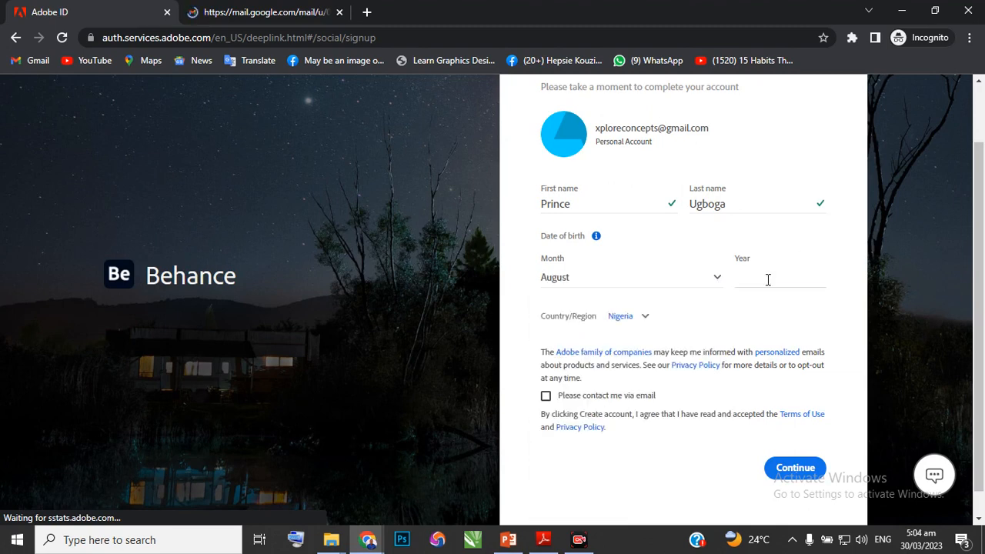
text(1)
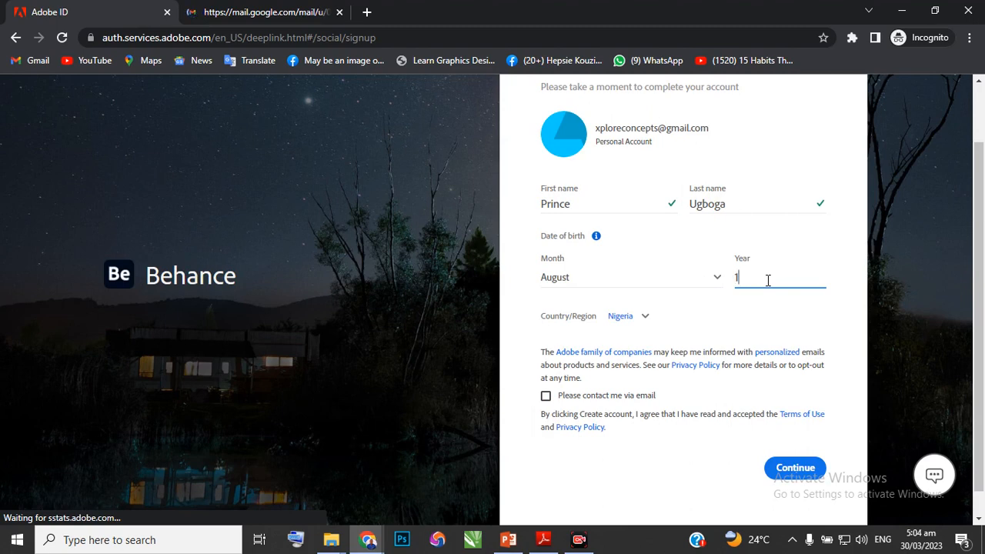
text(995)
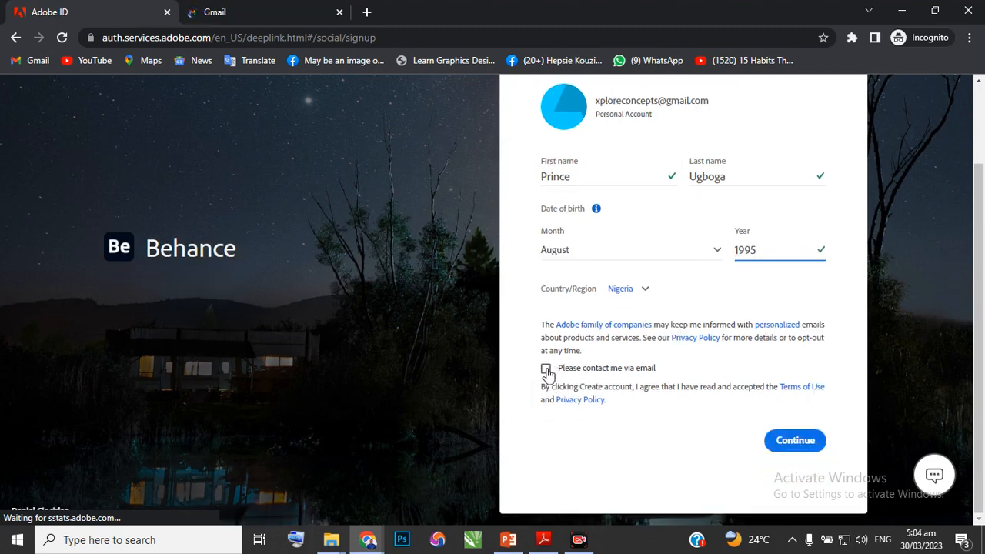
click(546, 368)
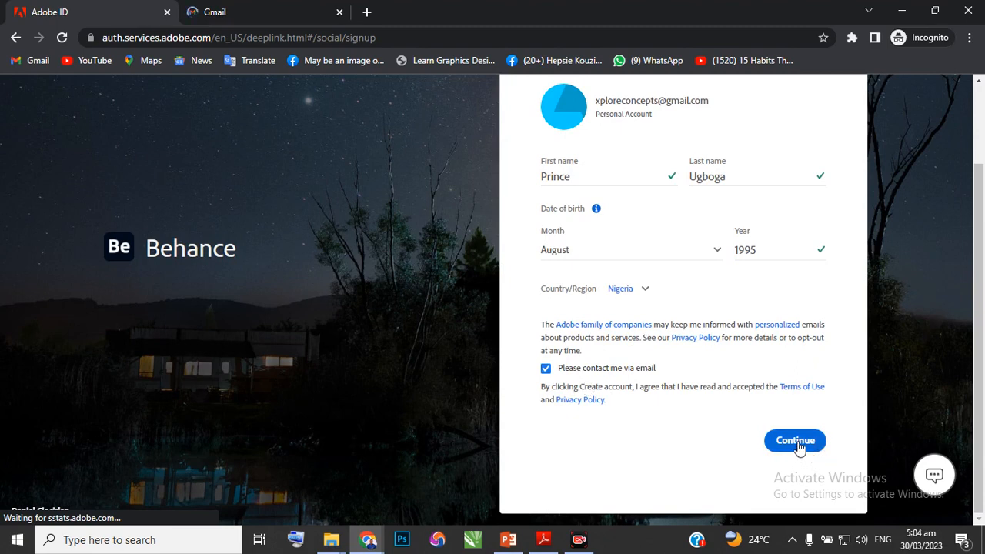
click(795, 440)
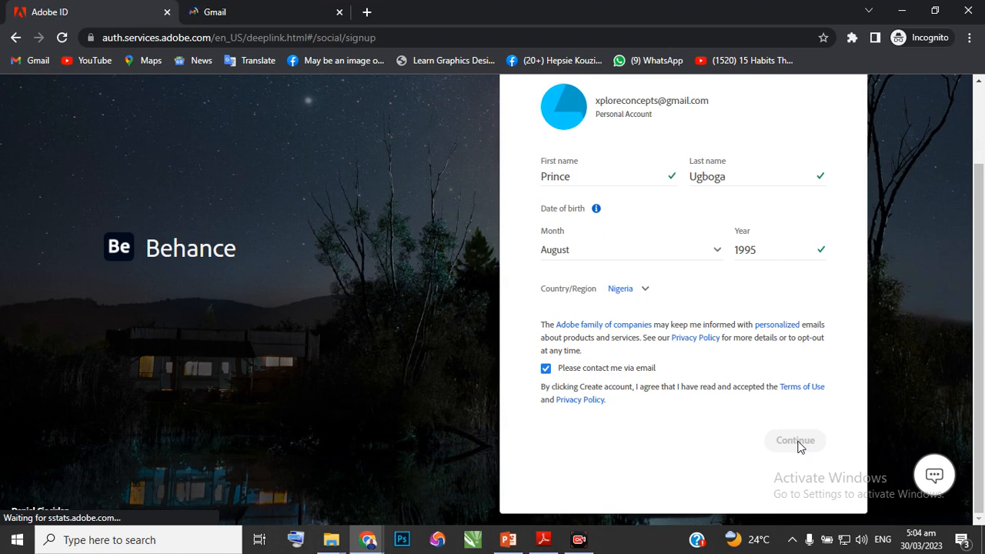
click(795, 440)
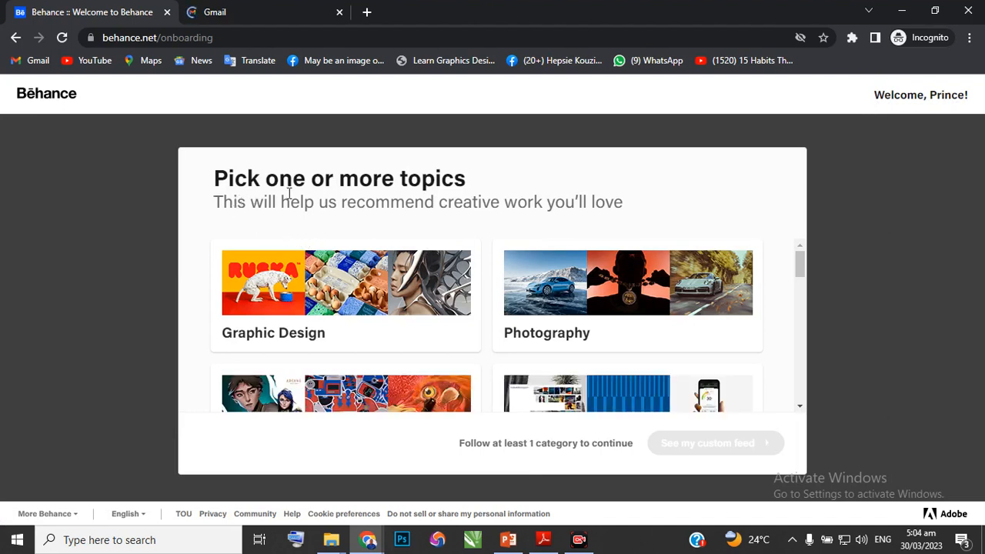
mouse_move(389, 336)
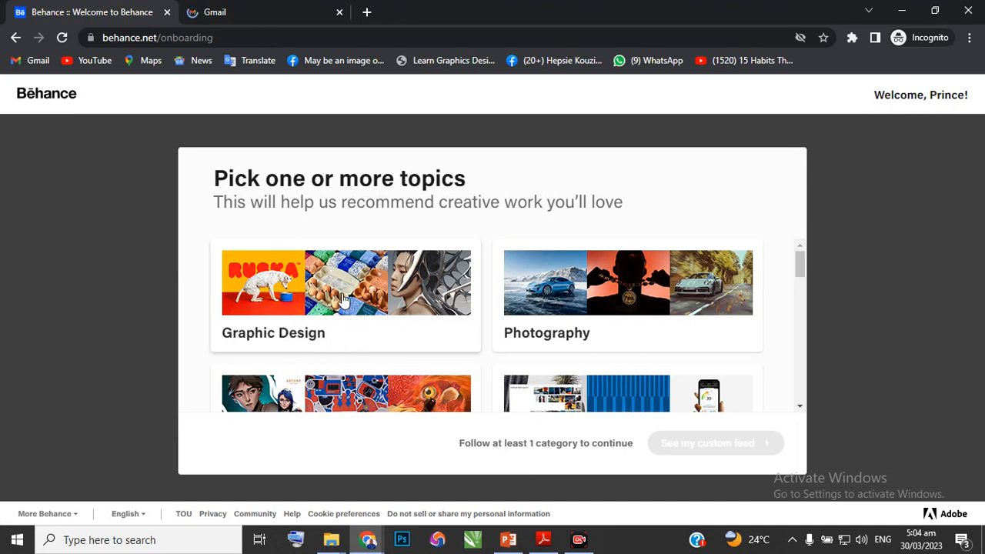
Follow the Graphic Design, Photography and UI/UX topics and continue to the custom feed
click(345, 282)
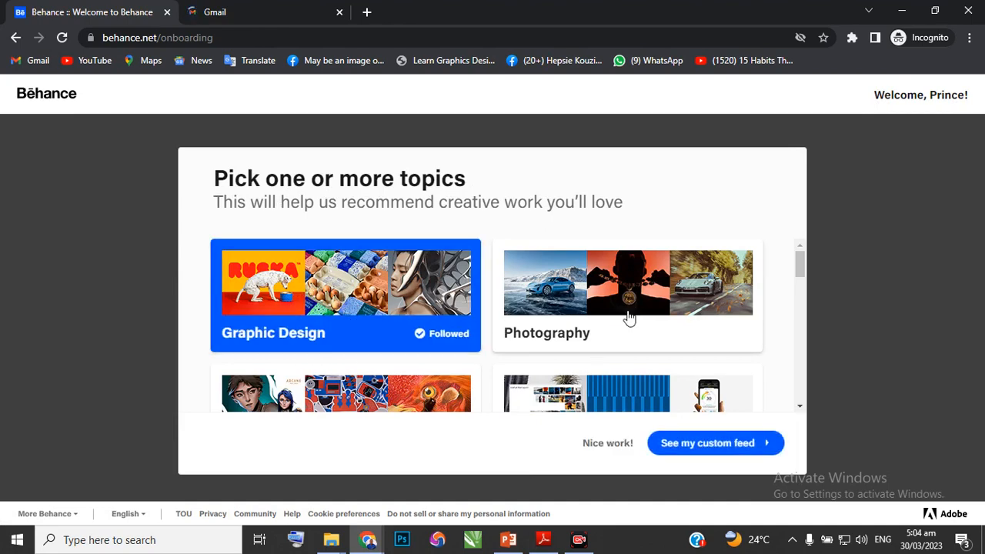
click(627, 295)
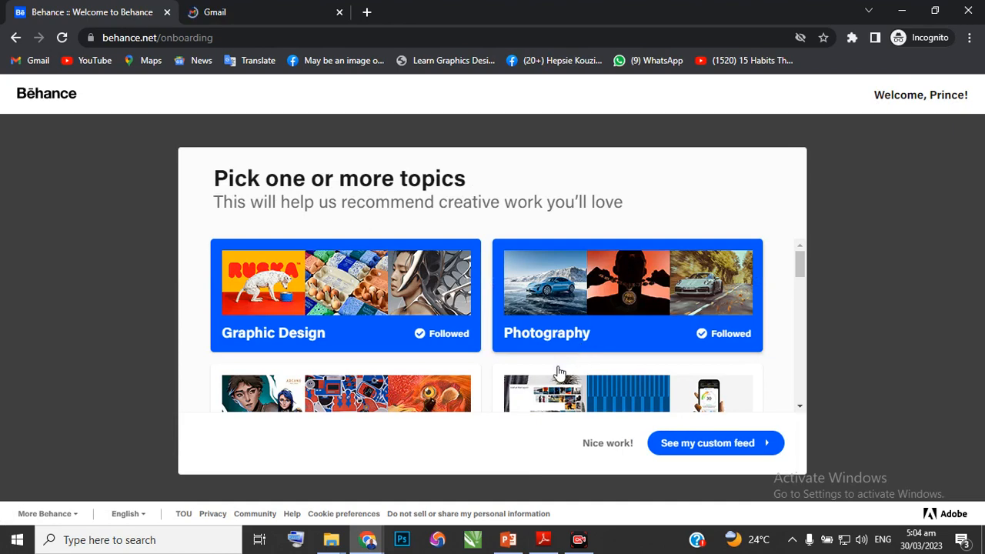
scroll(down, 3)
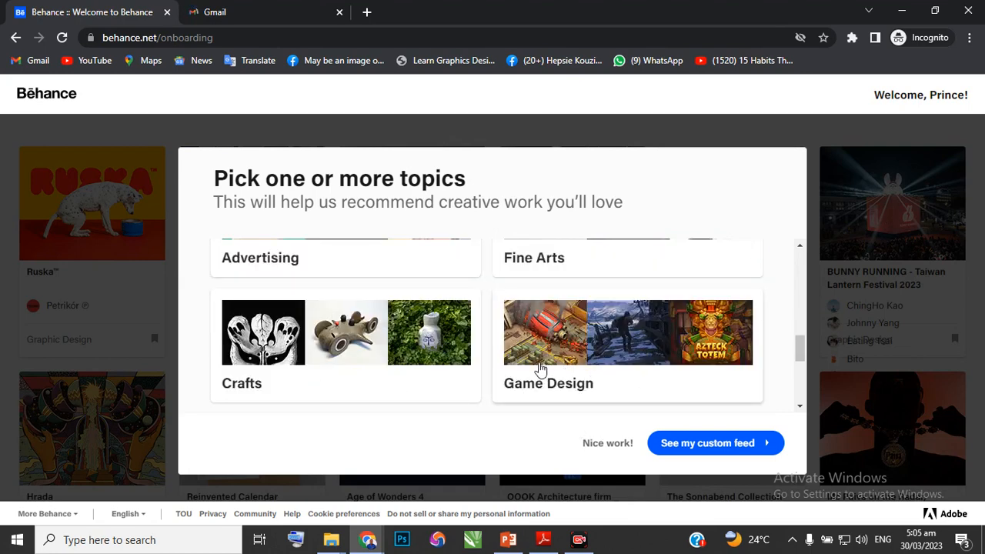
scroll(down, 3)
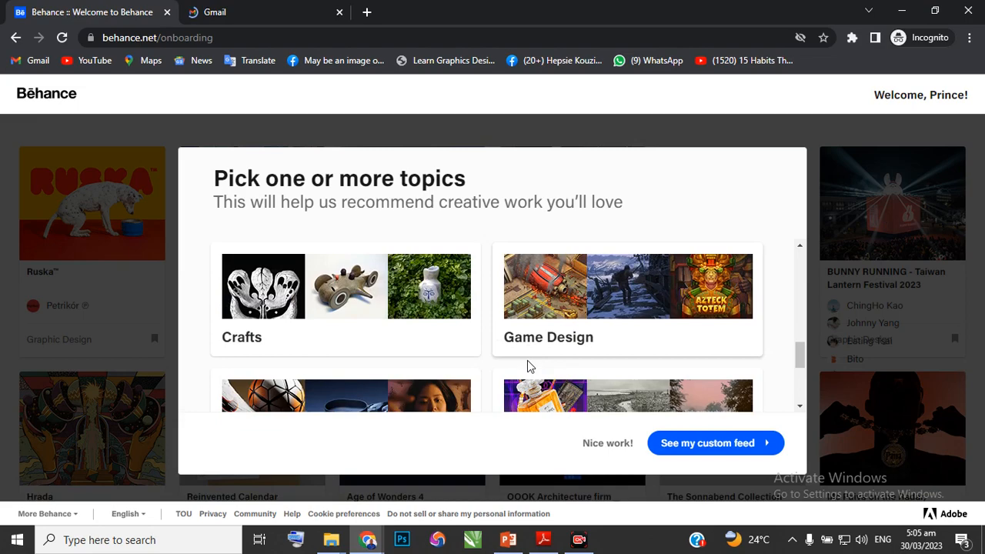
scroll(down, 3)
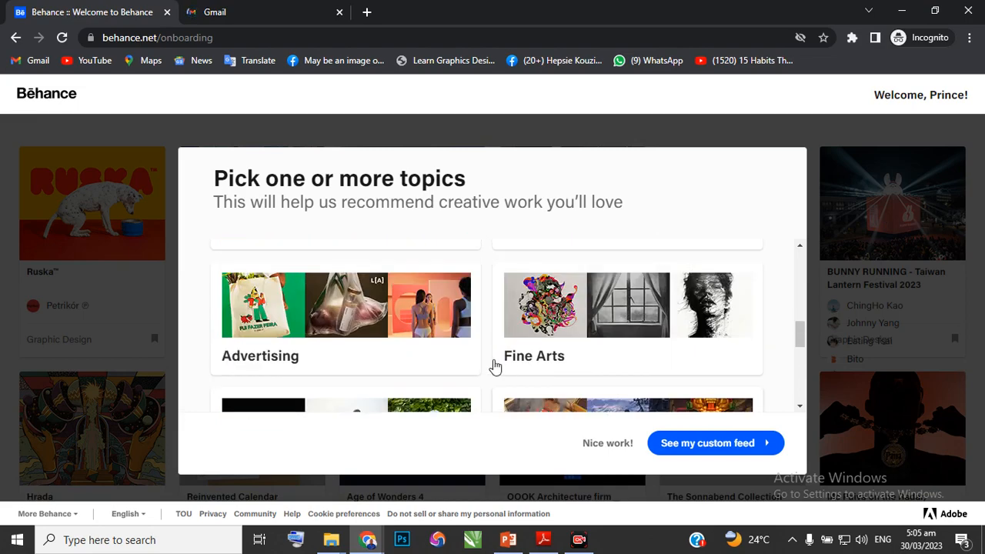
scroll(down, 3)
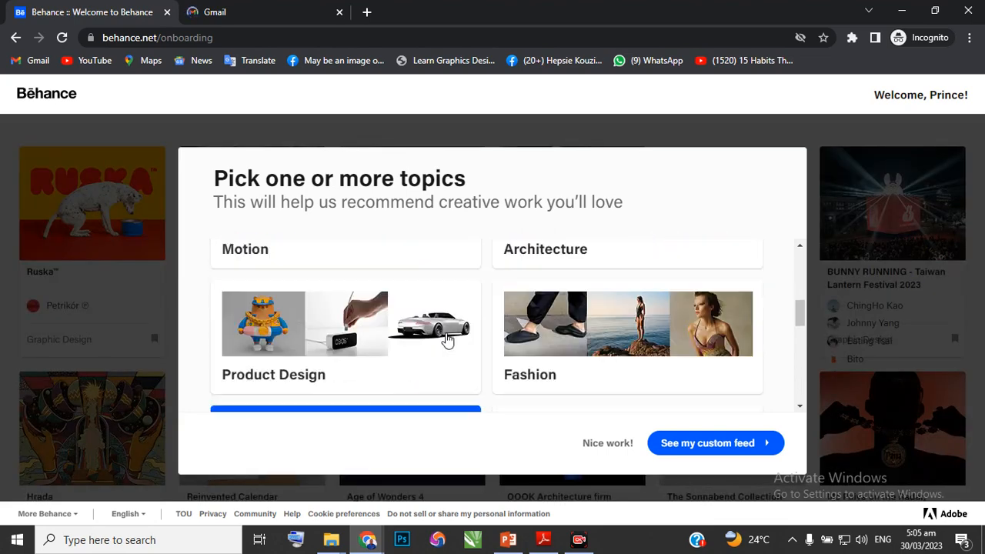
scroll(down, 3)
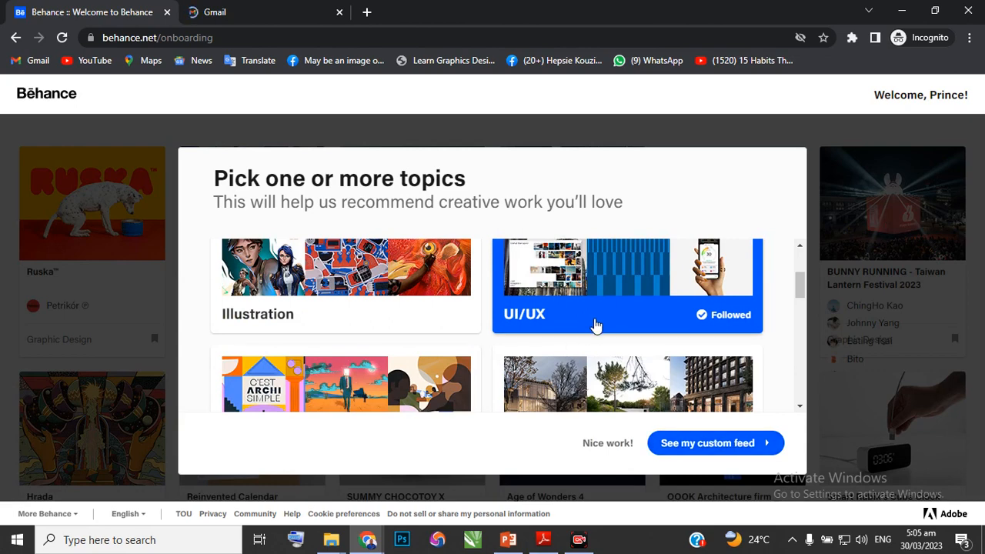
mouse_move(593, 345)
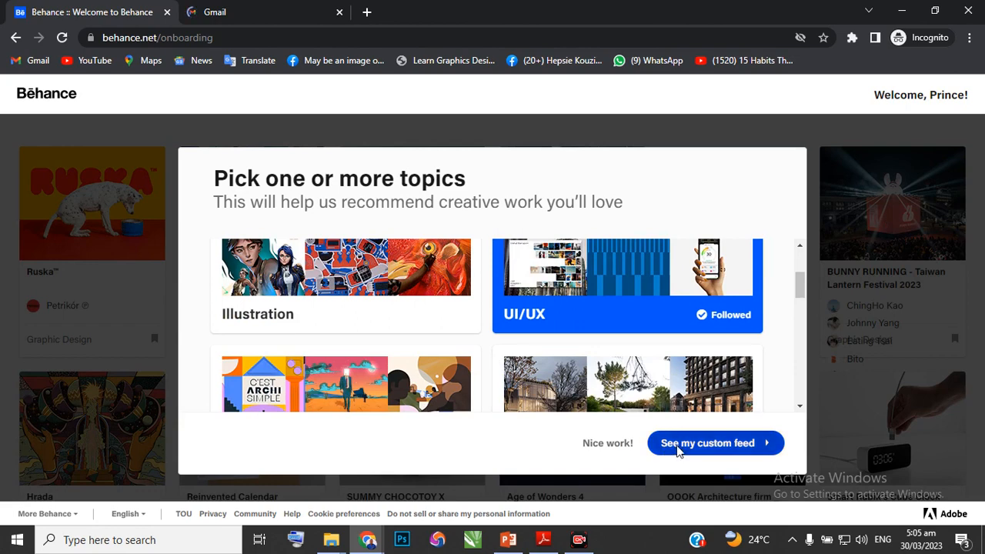
click(715, 443)
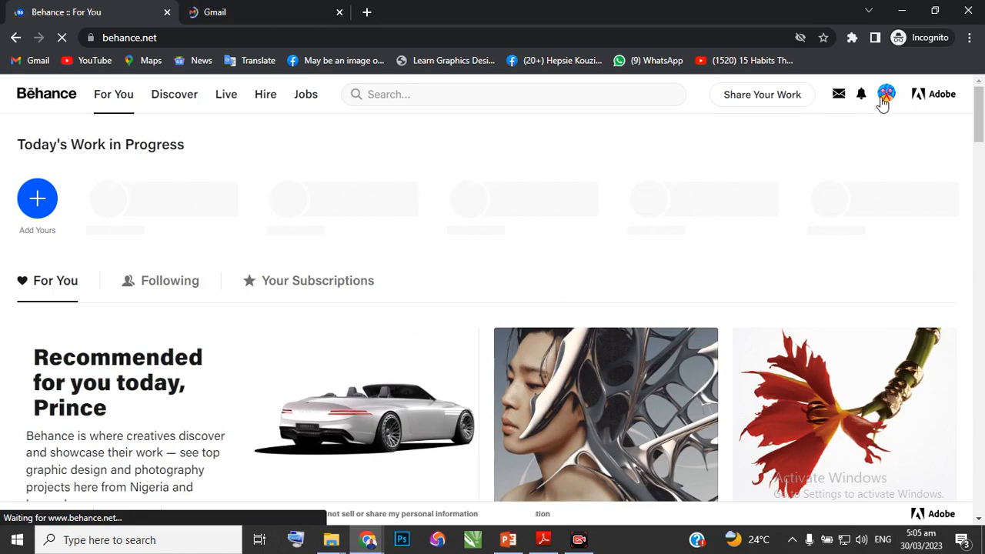
Scroll through the recommended projects on the For You feed
scroll(down, 3)
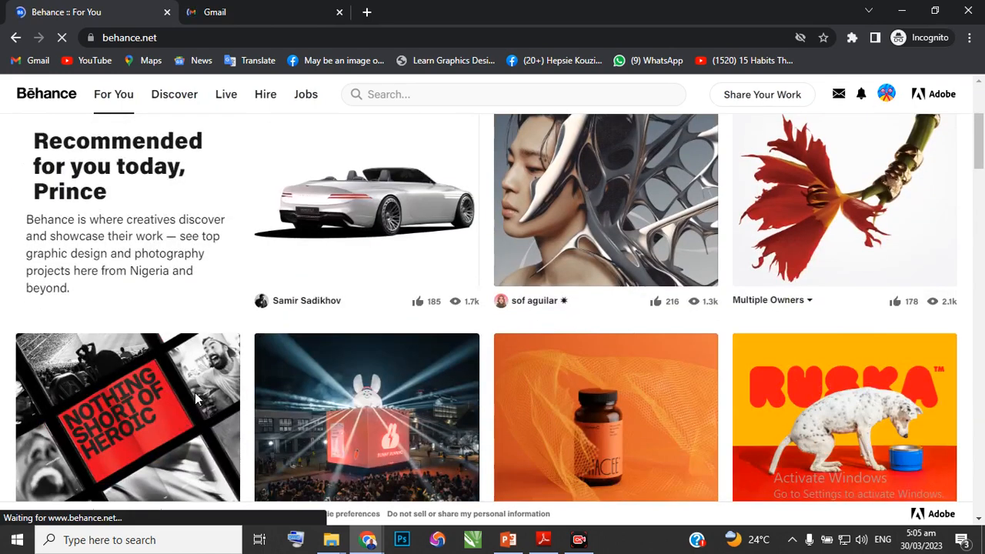
scroll(down, 3)
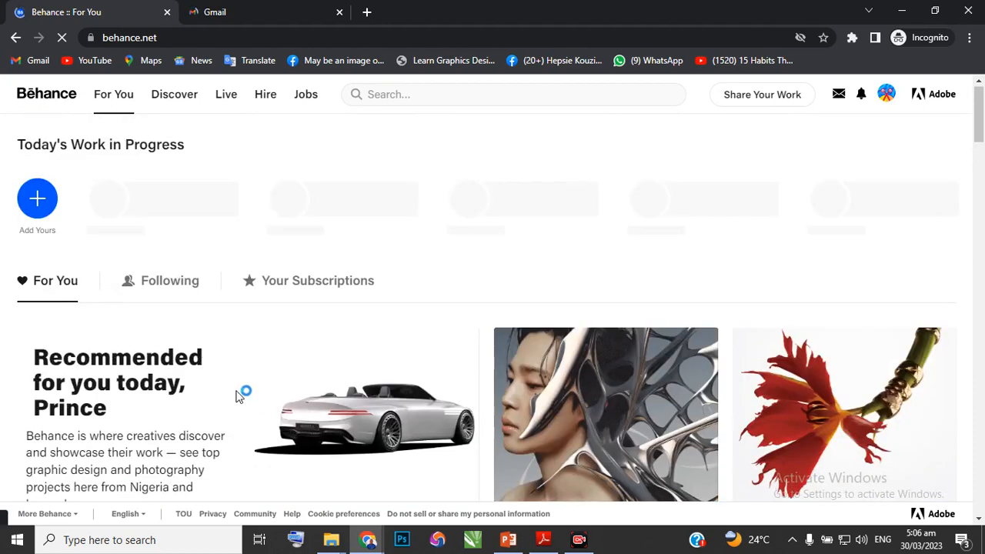
mouse_move(361, 217)
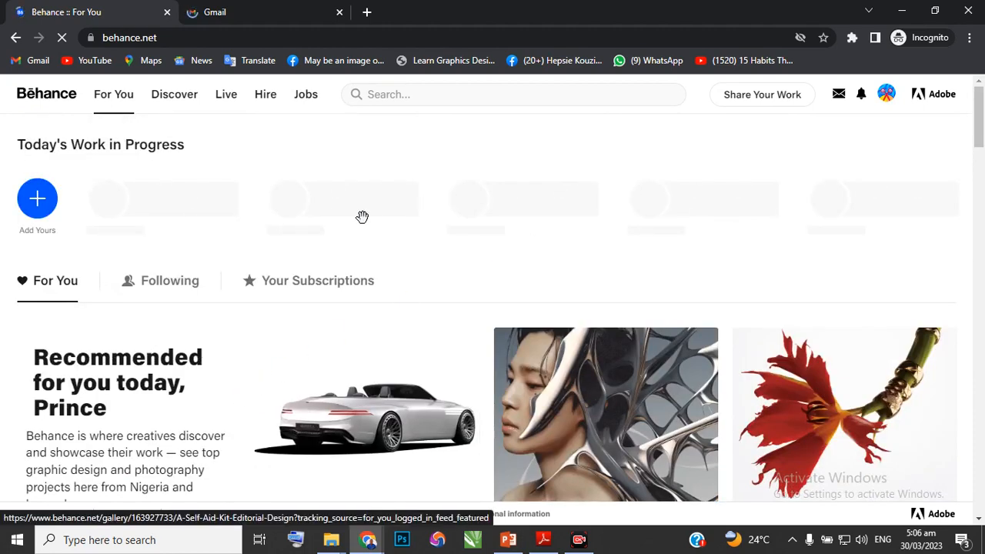